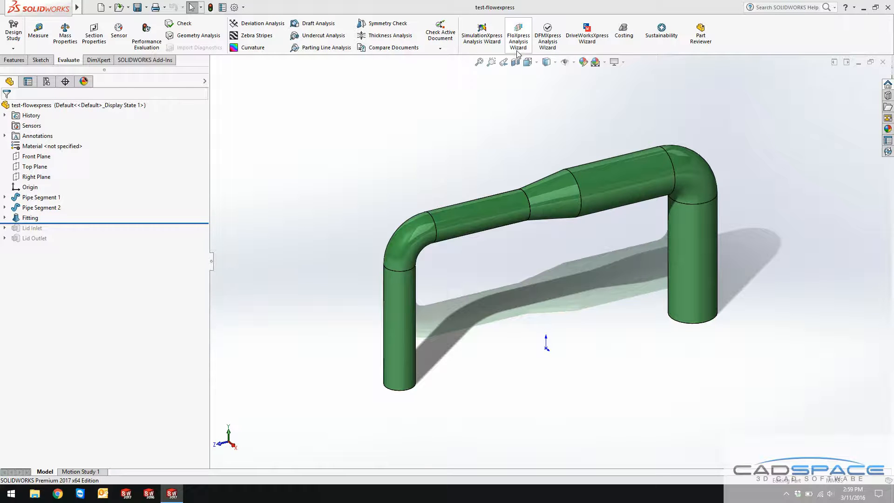
{"action": "mouse_move", "coordinate": [526, 118]}
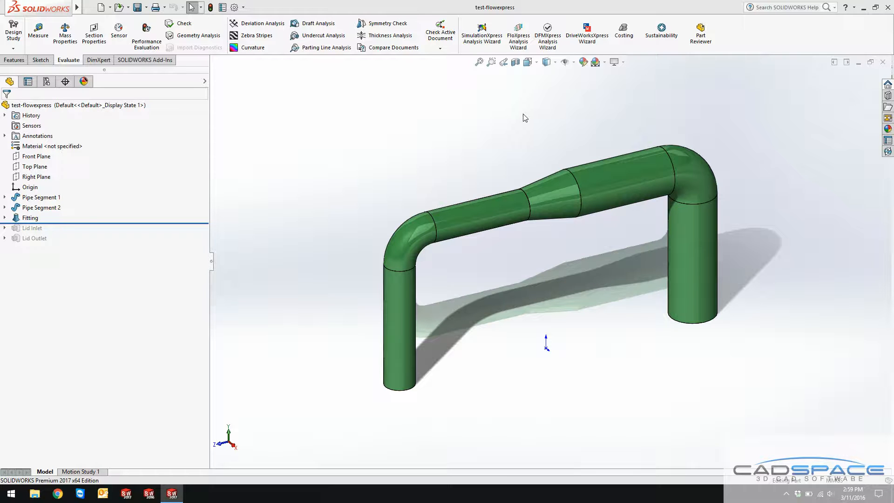
{"action": "mouse_move", "coordinate": [552, 142]}
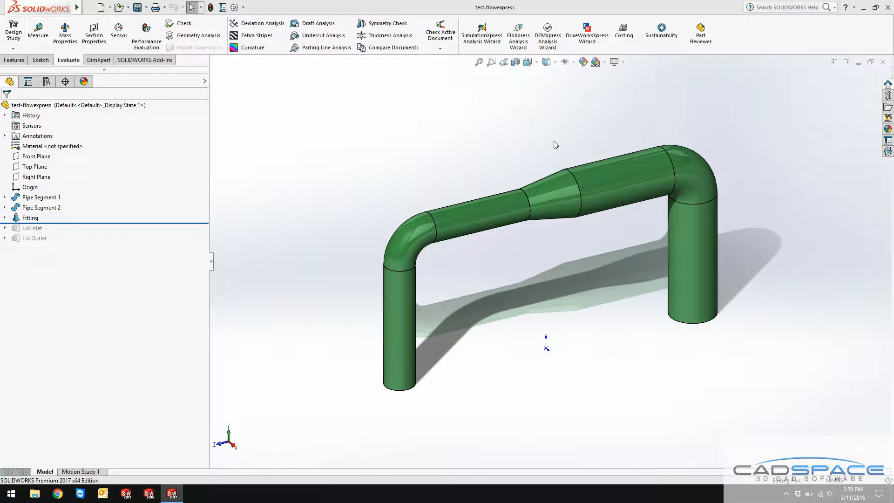
{"action": "mouse_move", "coordinate": [572, 251]}
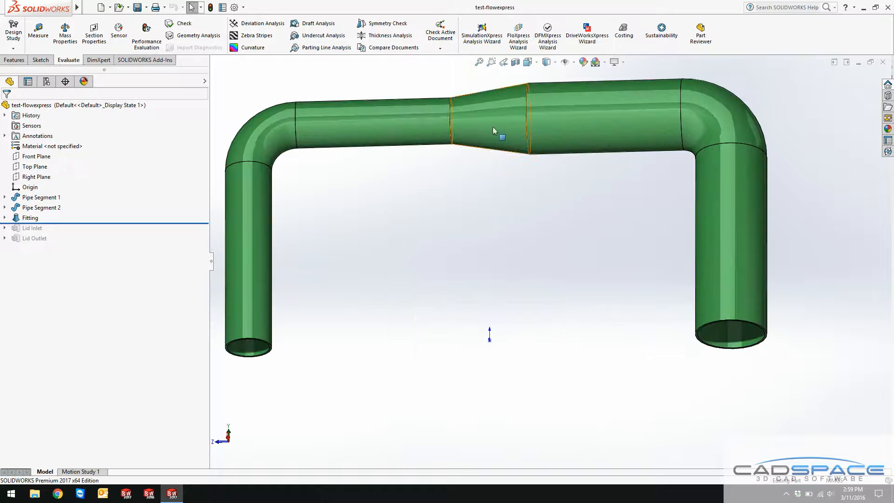
{"action": "mouse_move", "coordinate": [476, 137]}
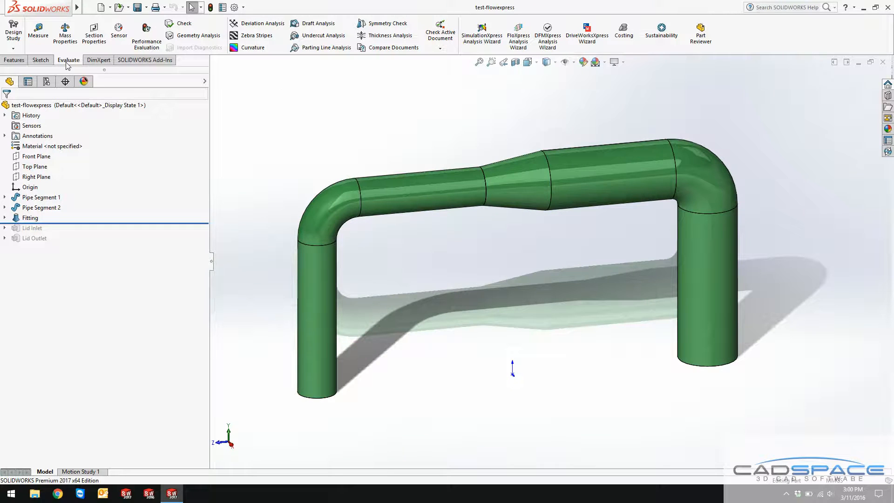
{"action": "mouse_move", "coordinate": [518, 32]}
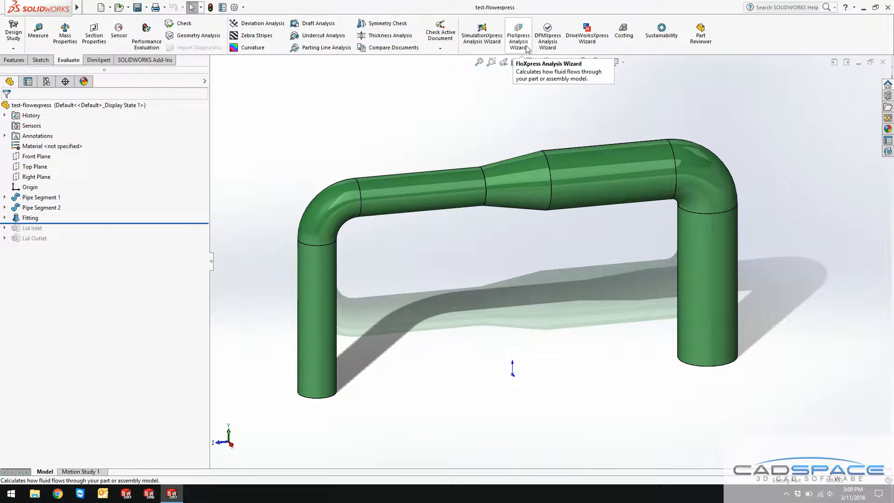
Launch the FloXpress Analysis Wizard and follow the My.solidworks.com/xpress activation link.
{"action": "left_click", "coordinate": [518, 31]}
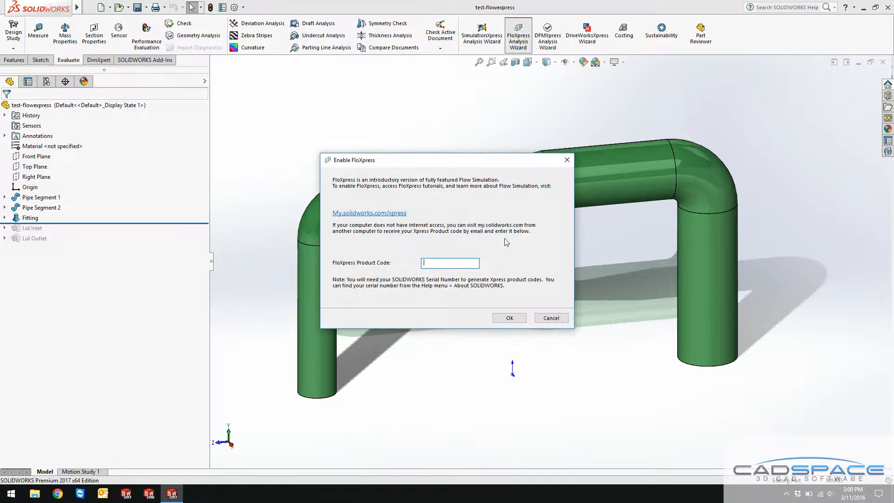
{"action": "mouse_move", "coordinate": [521, 245]}
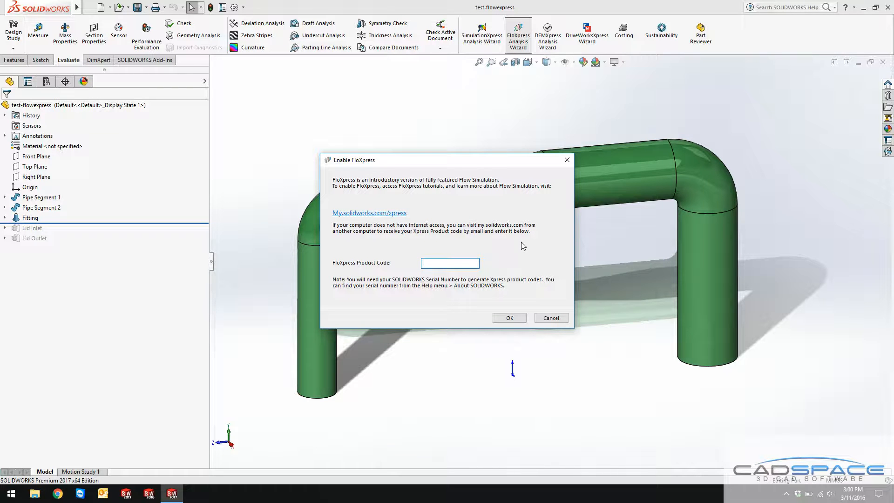
{"action": "mouse_move", "coordinate": [369, 213]}
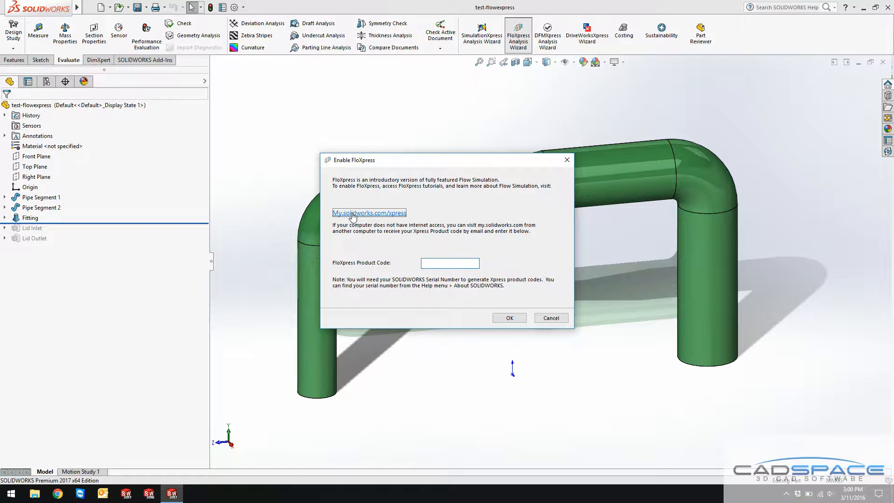
{"action": "left_click", "coordinate": [368, 213]}
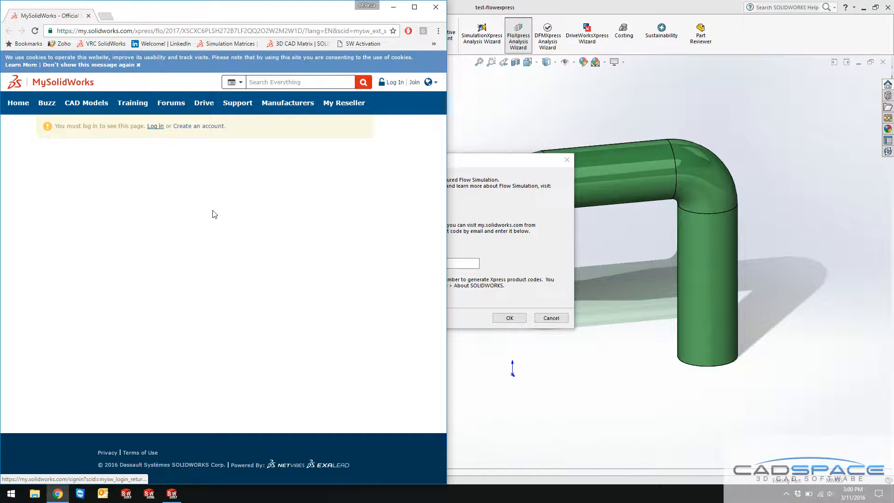
Sign in to the SOLIDWORKS account on the MySolidWorks FloXpress page.
{"action": "left_click", "coordinate": [155, 127]}
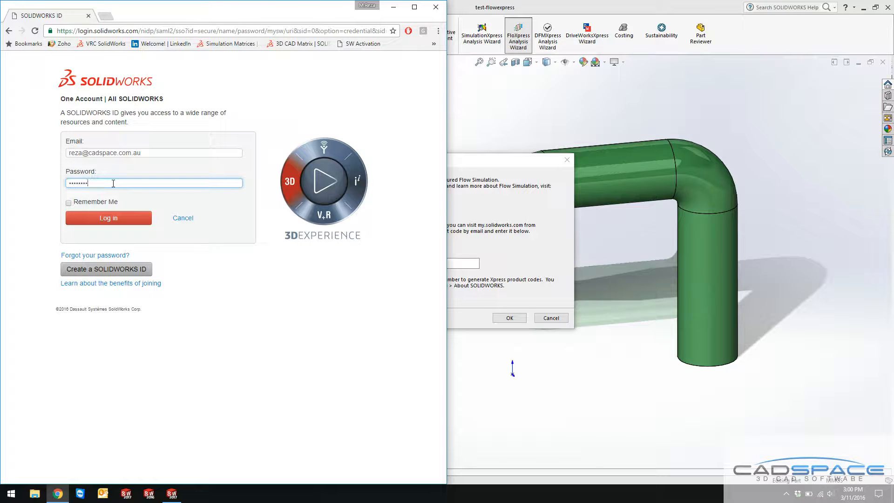
{"action": "left_click", "coordinate": [108, 218]}
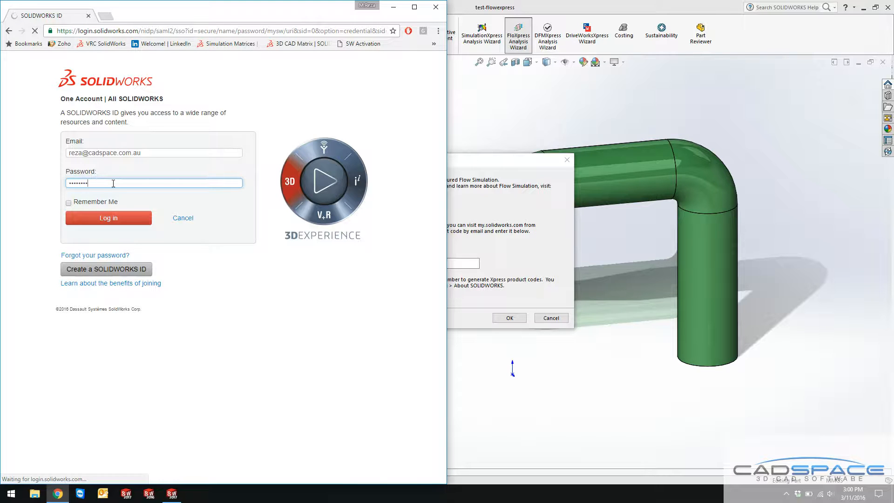
{"action": "left_click", "coordinate": [107, 217]}
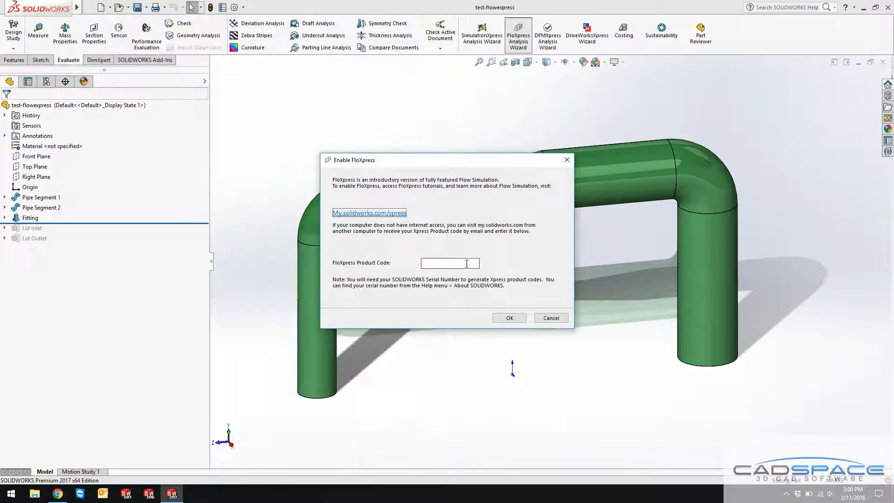
Dismiss the product-code prompt, relaunch FloXpress and advance to the geometry check.
{"action": "left_click", "coordinate": [550, 318]}
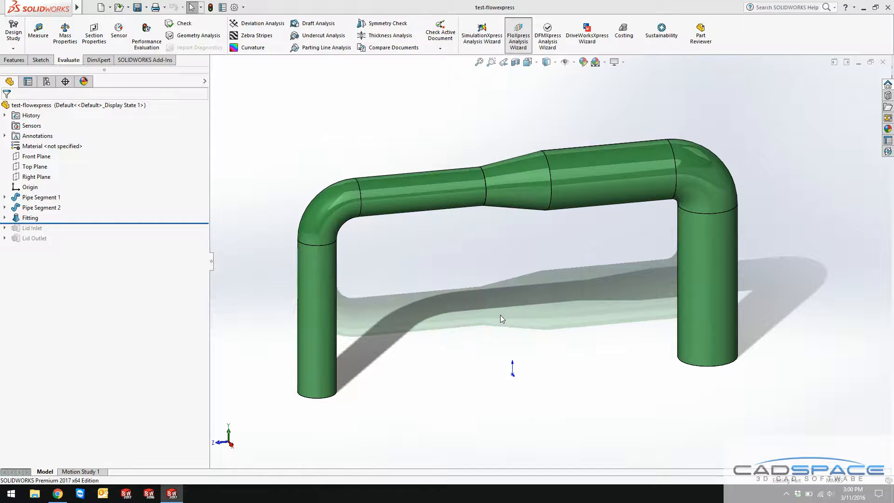
{"action": "left_click", "coordinate": [518, 32]}
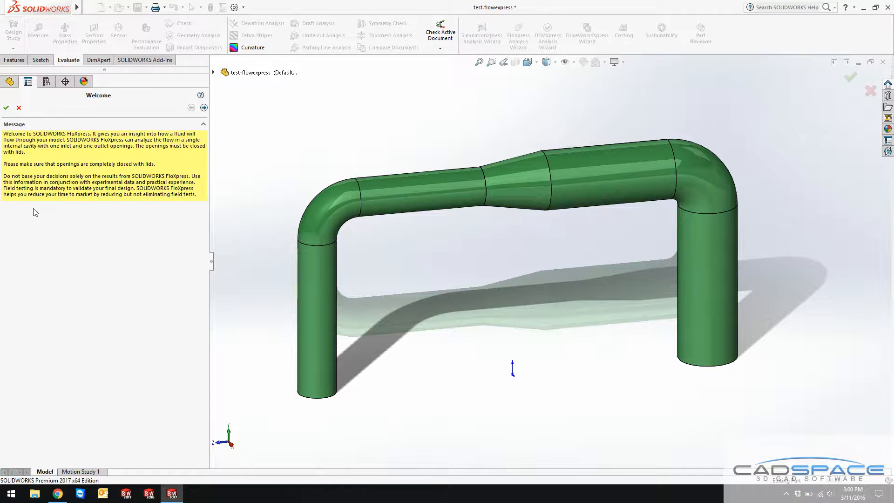
{"action": "left_click", "coordinate": [204, 107]}
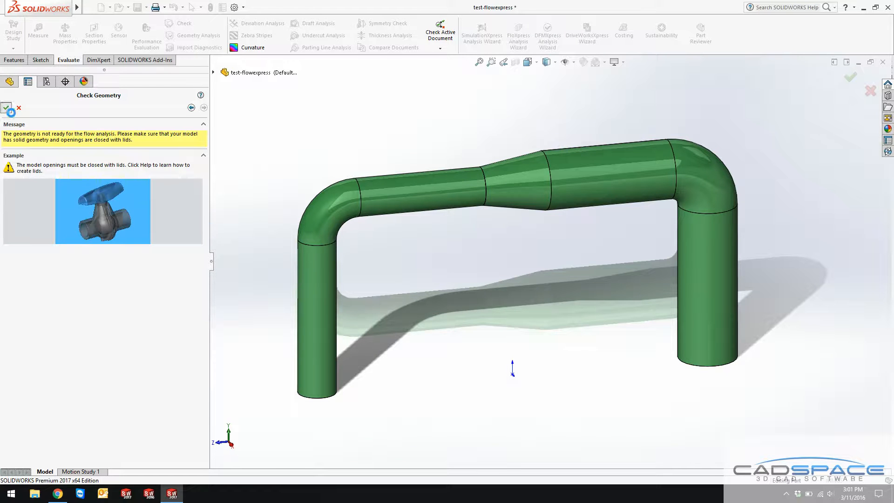
Exit the FloXpress wizard.
{"action": "left_click", "coordinate": [6, 108]}
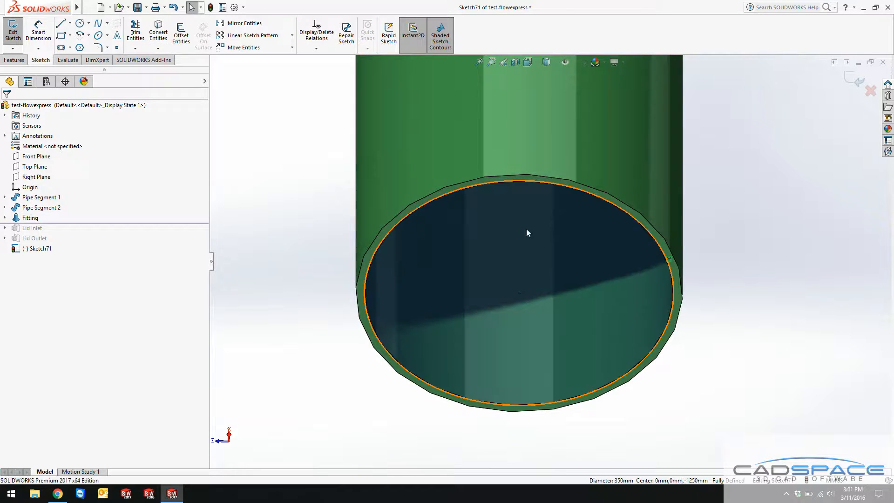
Extrude the circle 10 mm as a separate body, with Merge result unchecked.
{"action": "left_click", "coordinate": [15, 60]}
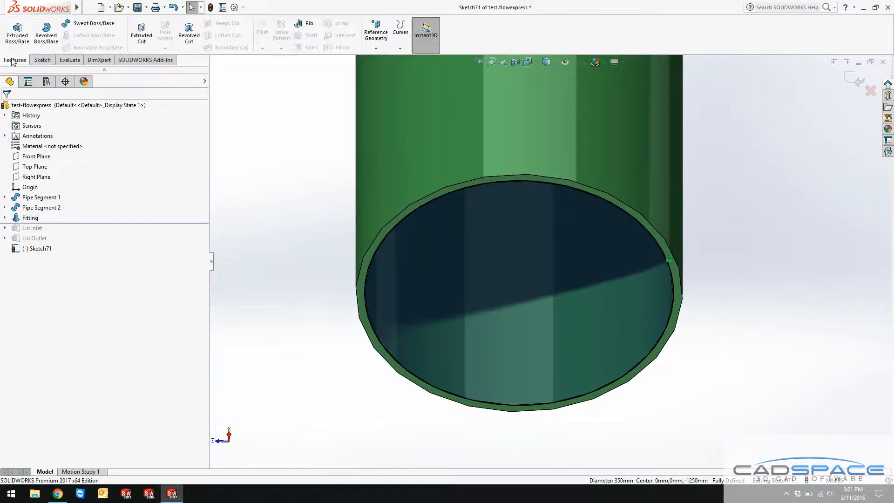
{"action": "left_click", "coordinate": [17, 33]}
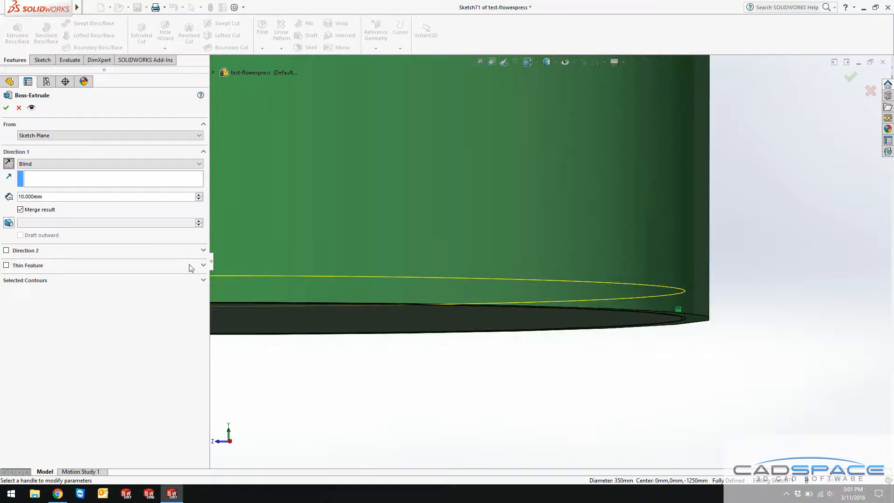
{"action": "left_click", "coordinate": [21, 209]}
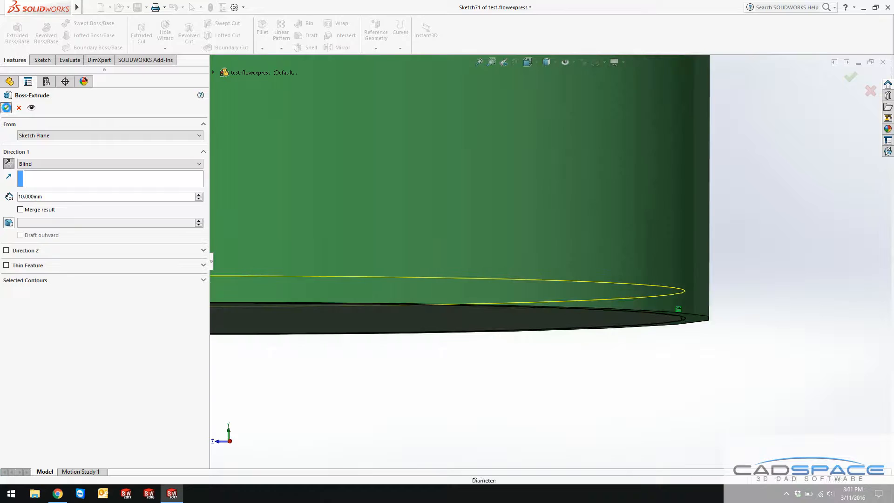
{"action": "left_click", "coordinate": [851, 77]}
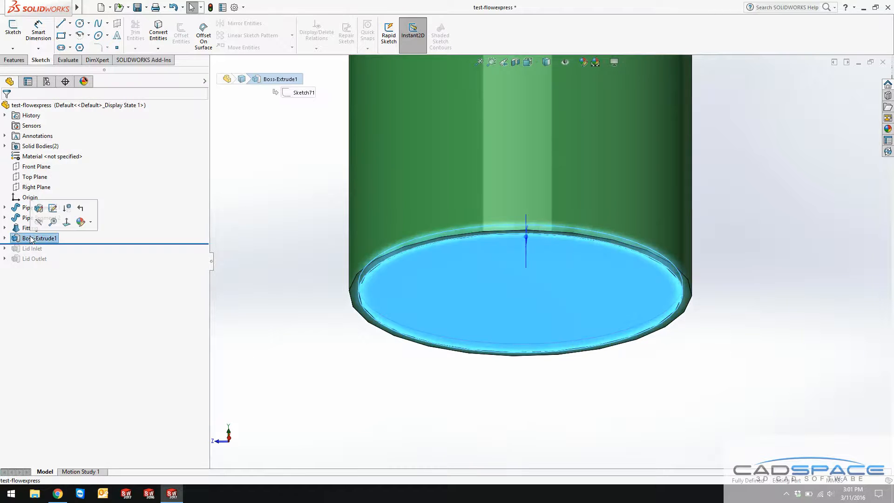
Delete Boss-Extrude1 and its sketch, then roll the feature tree to the end.
{"action": "key", "text": "Delete"}
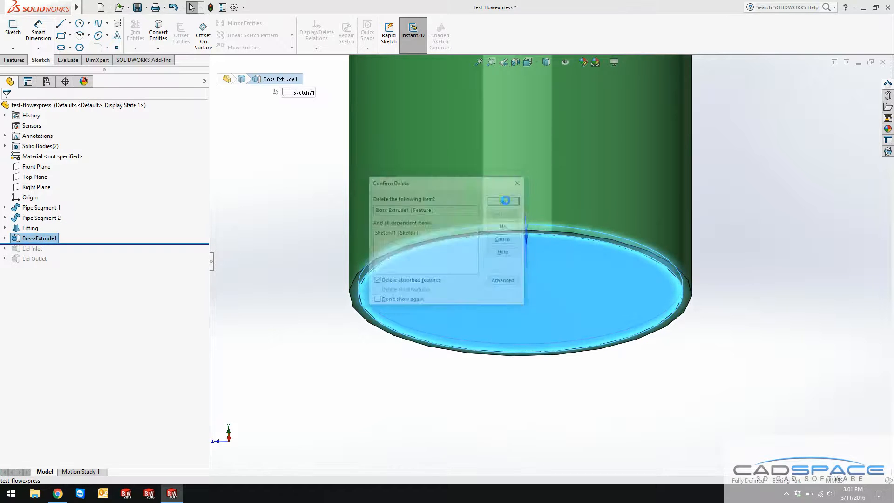
{"action": "left_click", "coordinate": [502, 201]}
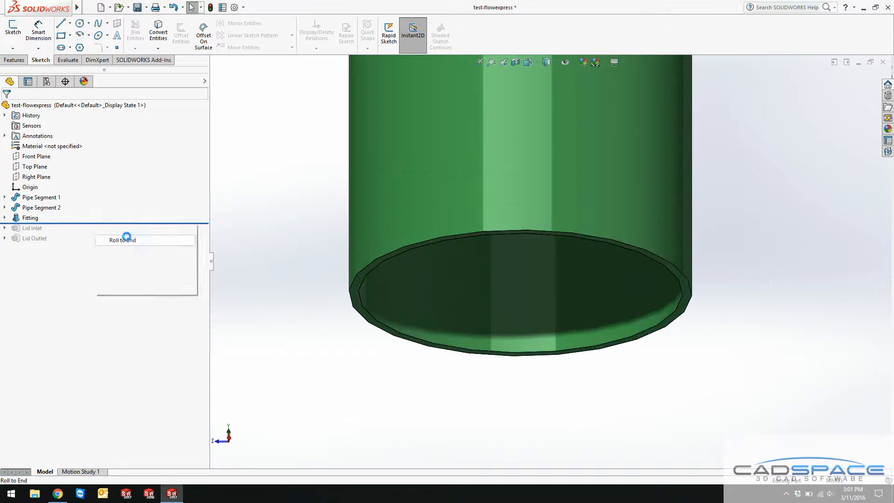
{"action": "left_click", "coordinate": [122, 240]}
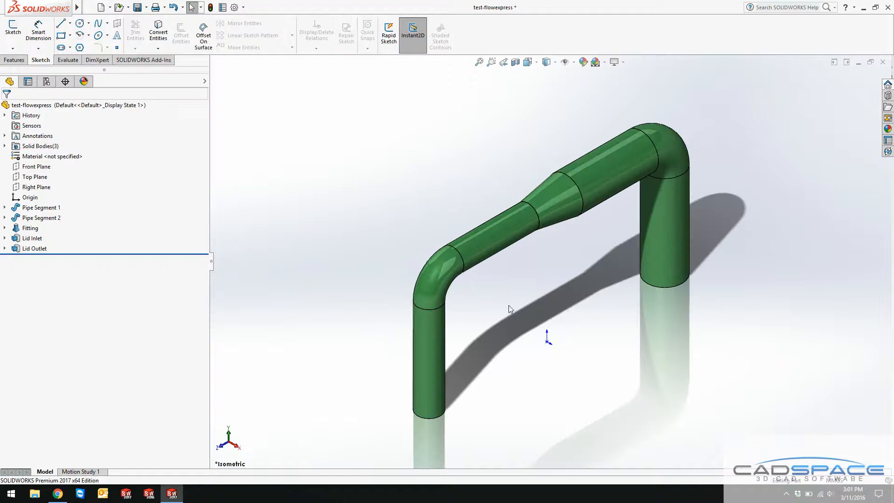
{"action": "left_click", "coordinate": [67, 60]}
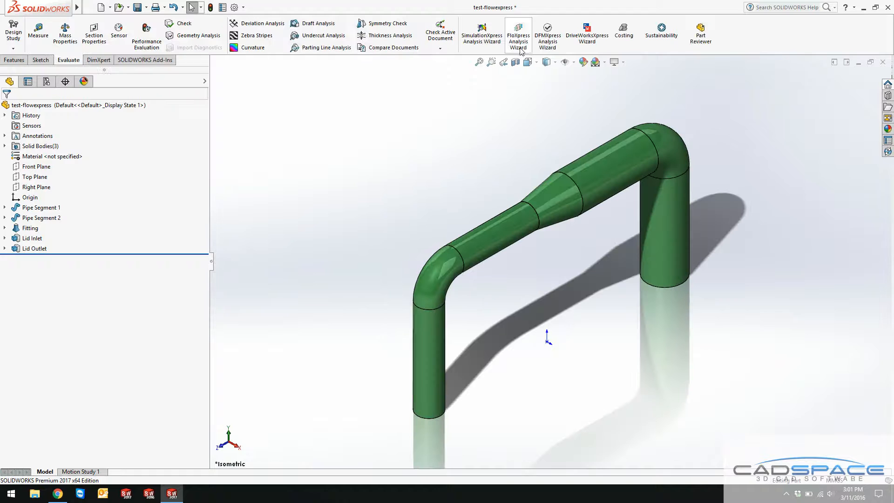
Rerun the FloXpress wizard through the passing geometry check to the Water fluid page.
{"action": "left_click", "coordinate": [518, 33]}
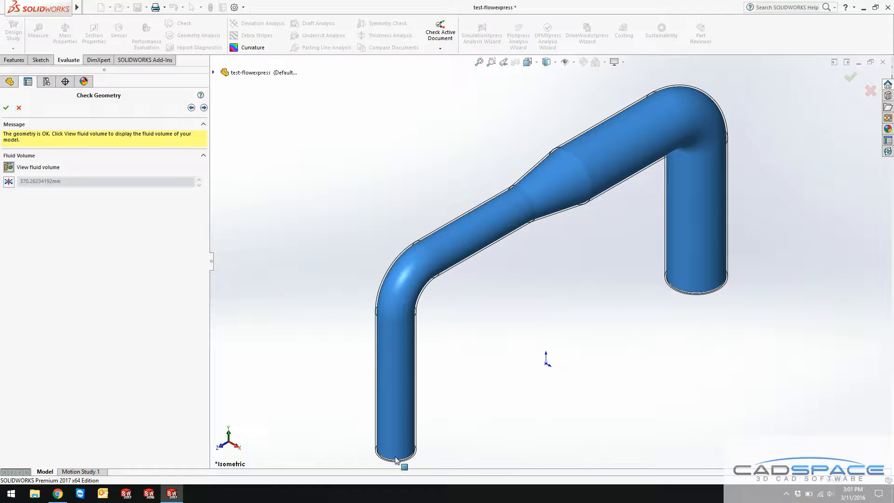
{"action": "mouse_move", "coordinate": [696, 268]}
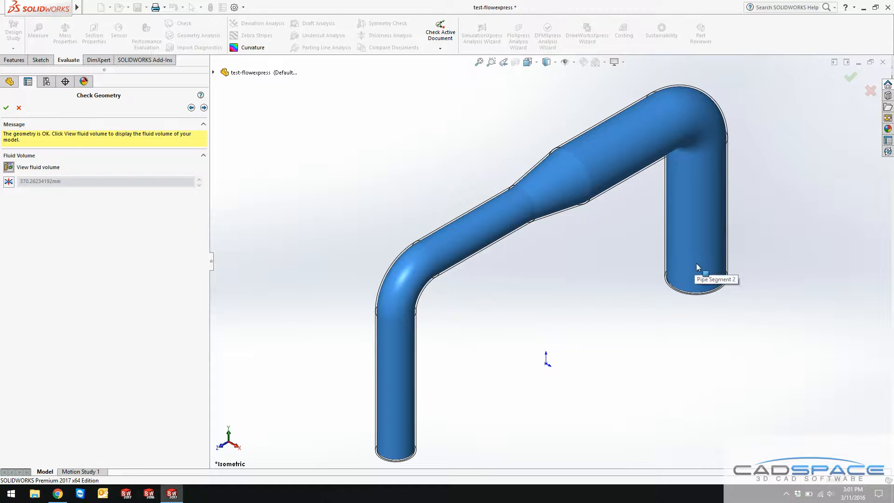
{"action": "mouse_move", "coordinate": [415, 285]}
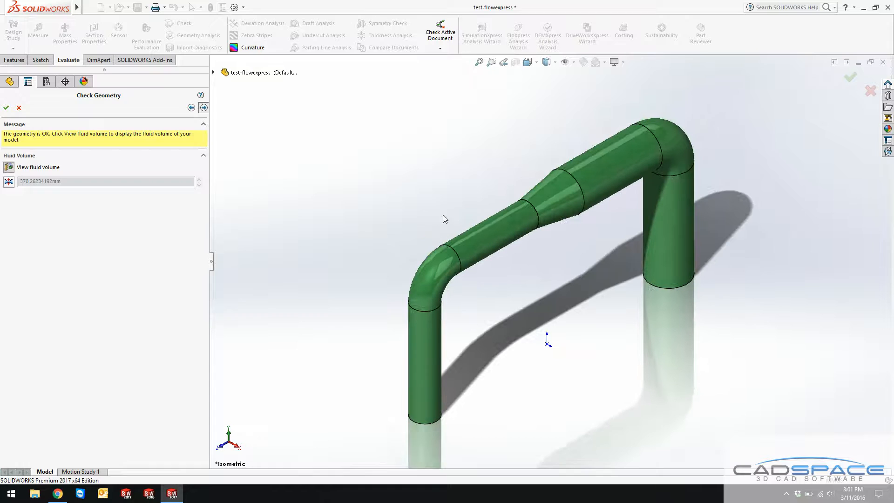
{"action": "left_click", "coordinate": [203, 108]}
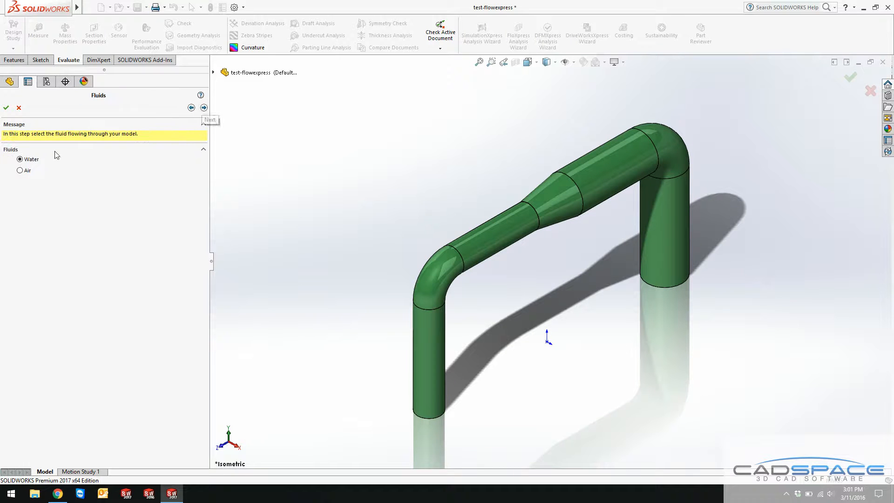
Keep Water and set the Lid Inlet face as inlet at 3 m^3/s.
{"action": "left_click", "coordinate": [204, 107]}
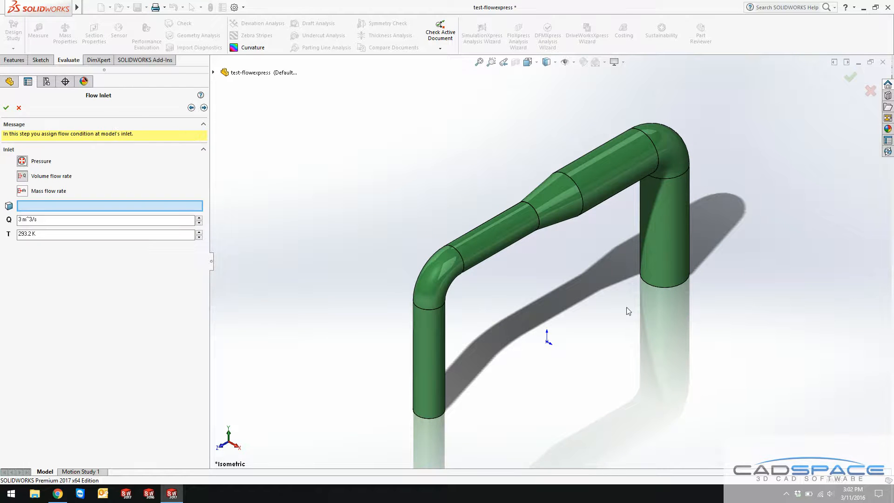
{"action": "mouse_move", "coordinate": [478, 399]}
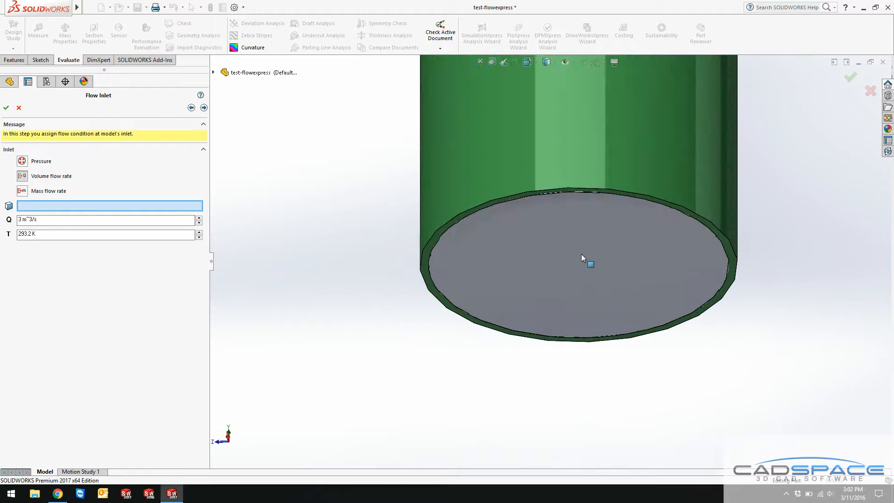
{"action": "right_click", "coordinate": [590, 264]}
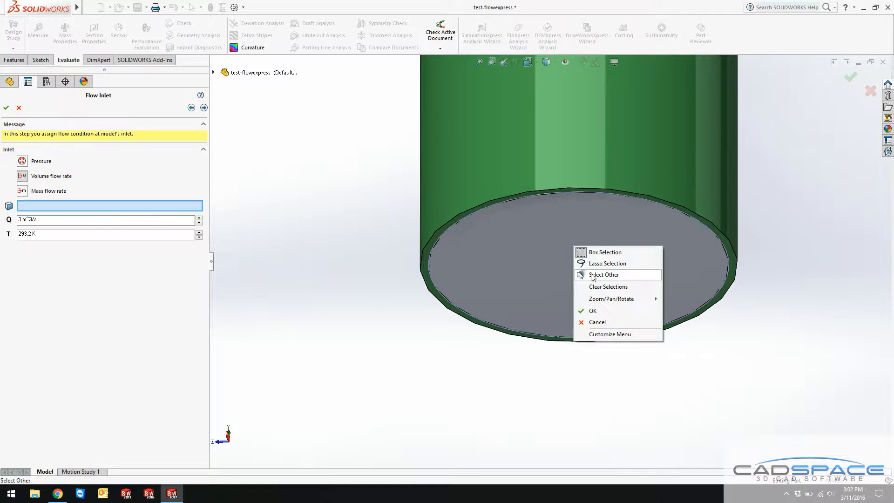
{"action": "left_click", "coordinate": [604, 274]}
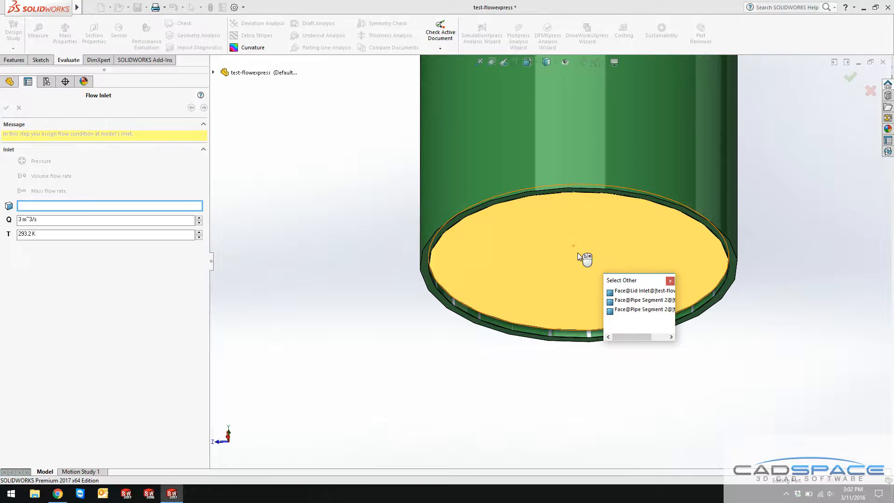
{"action": "left_click", "coordinate": [644, 300]}
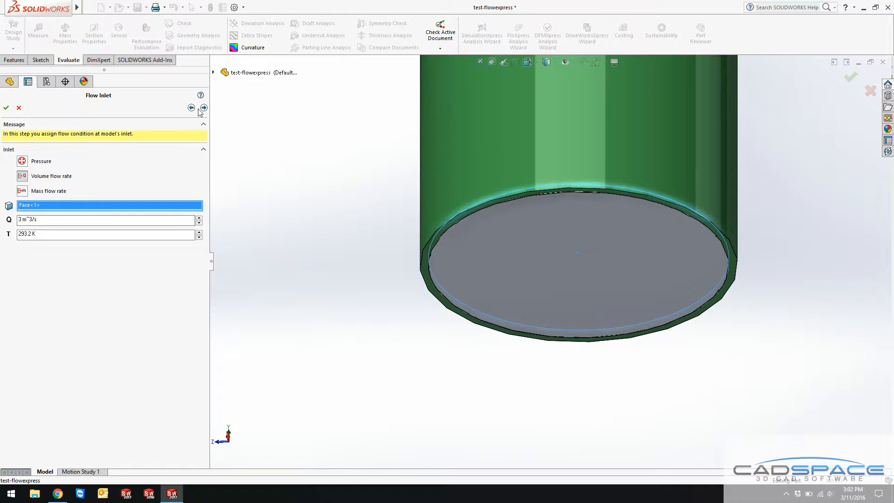
{"action": "left_click", "coordinate": [204, 108]}
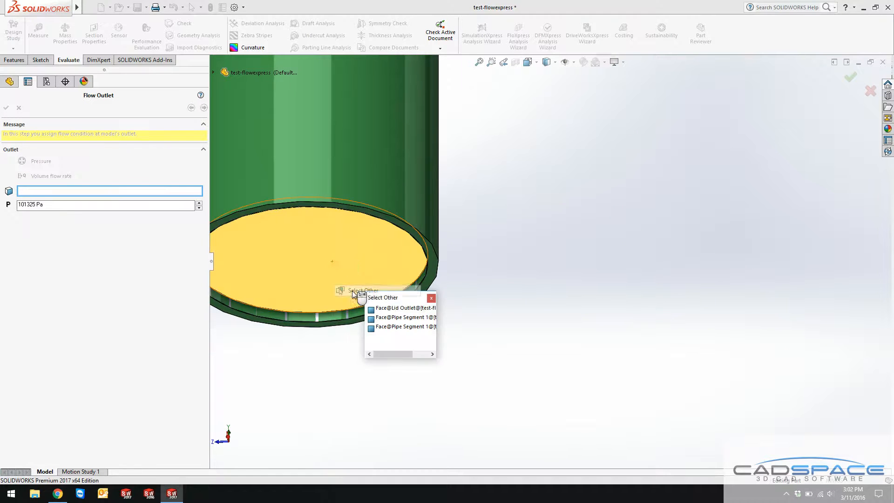
Set the Lid Outlet face as outlet at 101325 Pa and run the solver.
{"action": "left_click", "coordinate": [405, 308]}
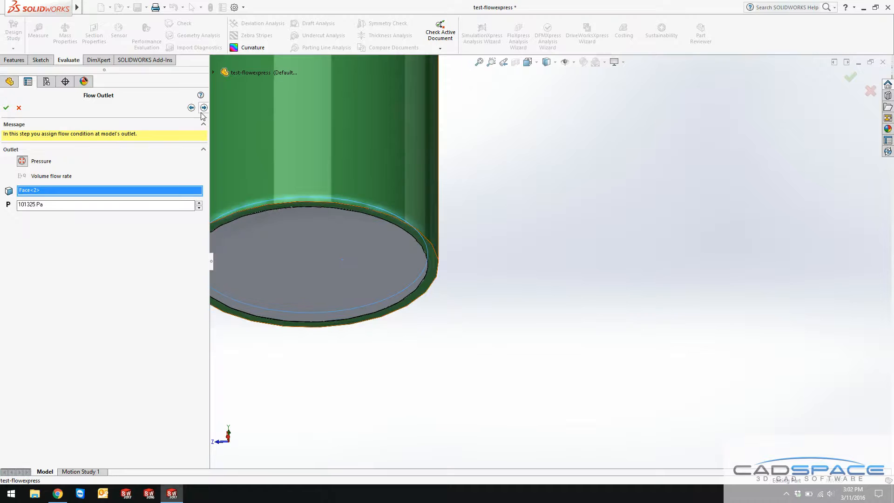
{"action": "left_click", "coordinate": [204, 108]}
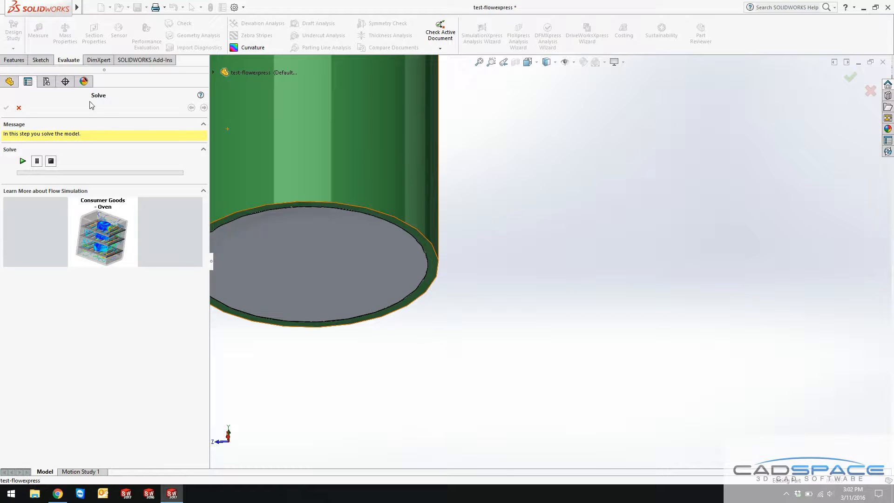
{"action": "left_click", "coordinate": [23, 161]}
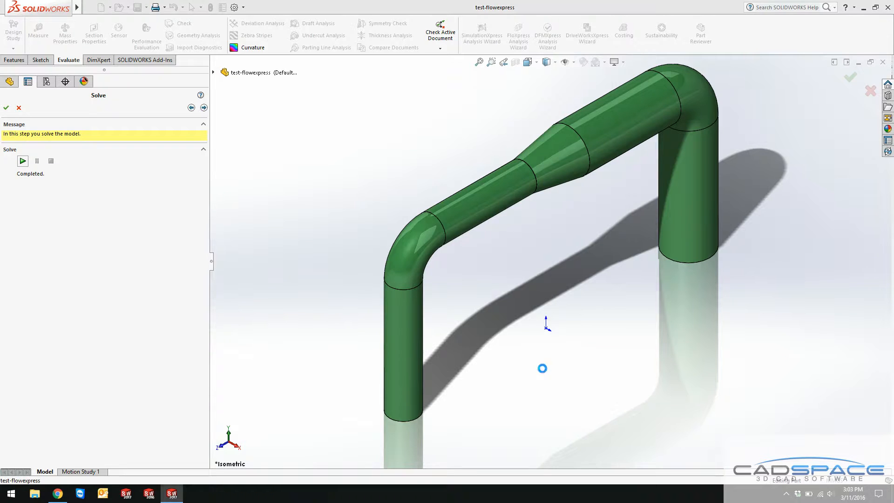
After the solve finishes at iteration 59, proceed to View Results.
{"action": "left_click", "coordinate": [22, 160]}
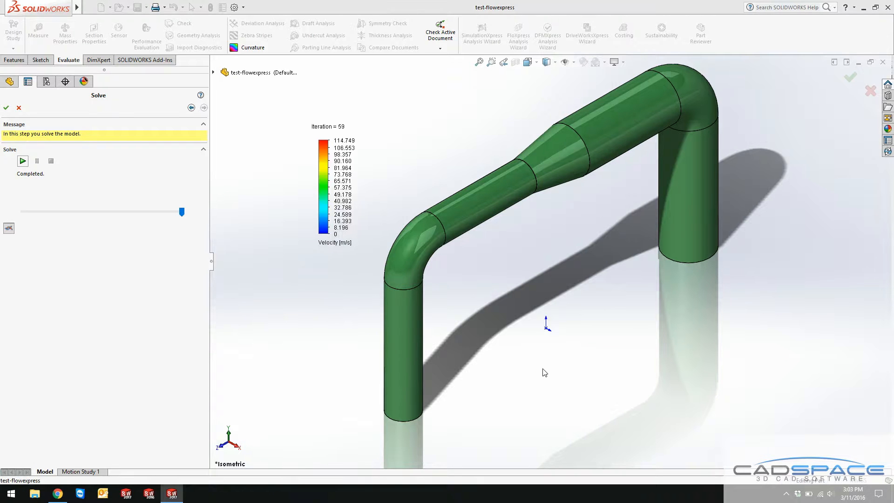
{"action": "left_click", "coordinate": [204, 108]}
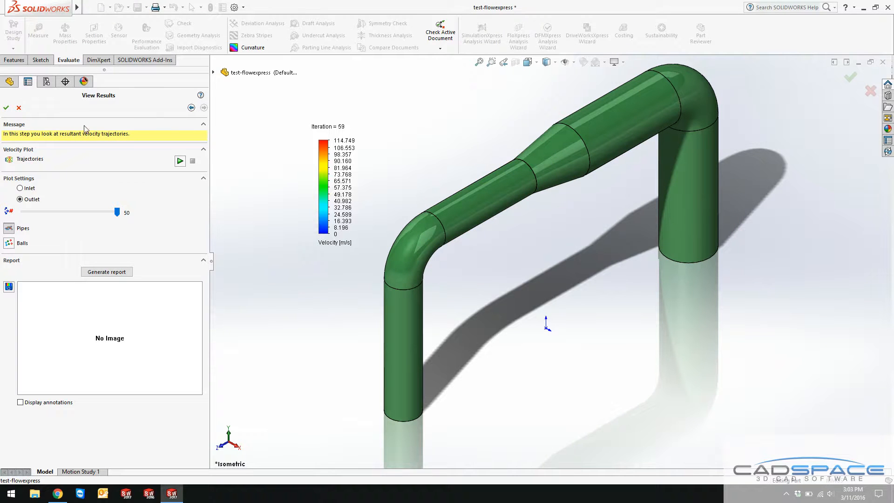
Exit FloXpress, make the pipe segments and lids transparent, and relaunch the FloXpress wizard.
{"action": "left_click", "coordinate": [6, 107]}
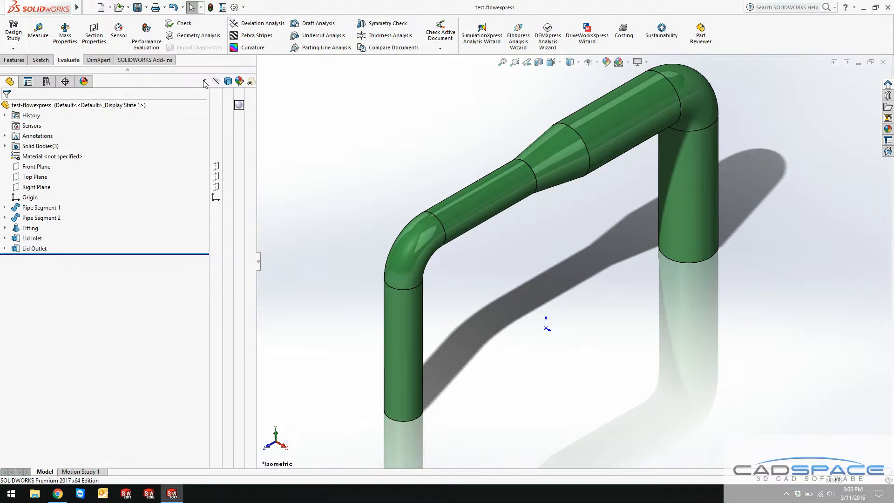
{"action": "mouse_move", "coordinate": [293, 239]}
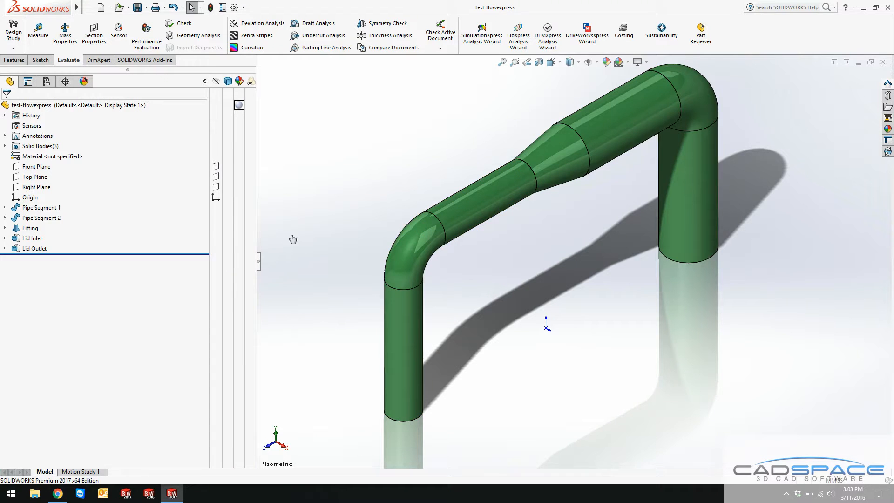
{"action": "left_click", "coordinate": [42, 218]}
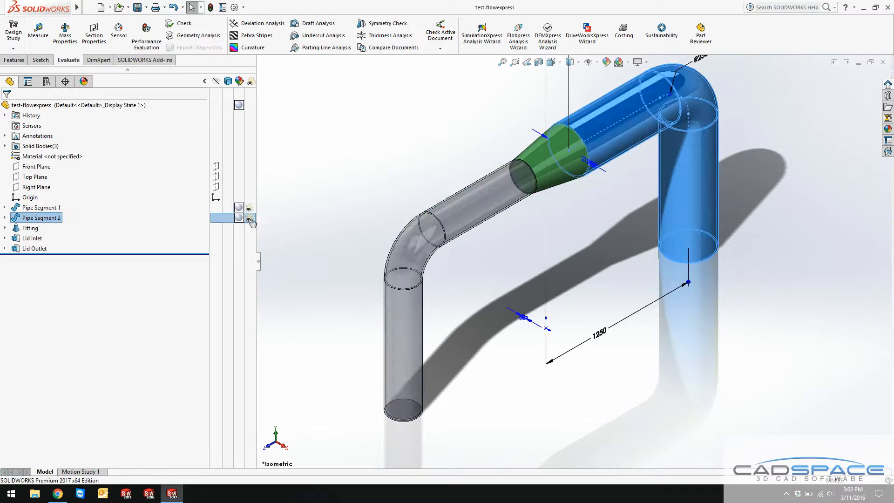
{"action": "left_click", "coordinate": [33, 238]}
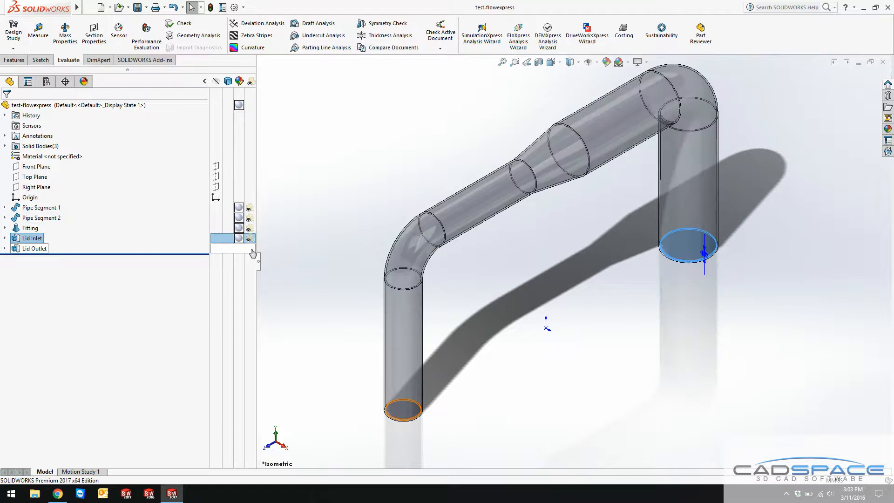
{"action": "left_click", "coordinate": [354, 125]}
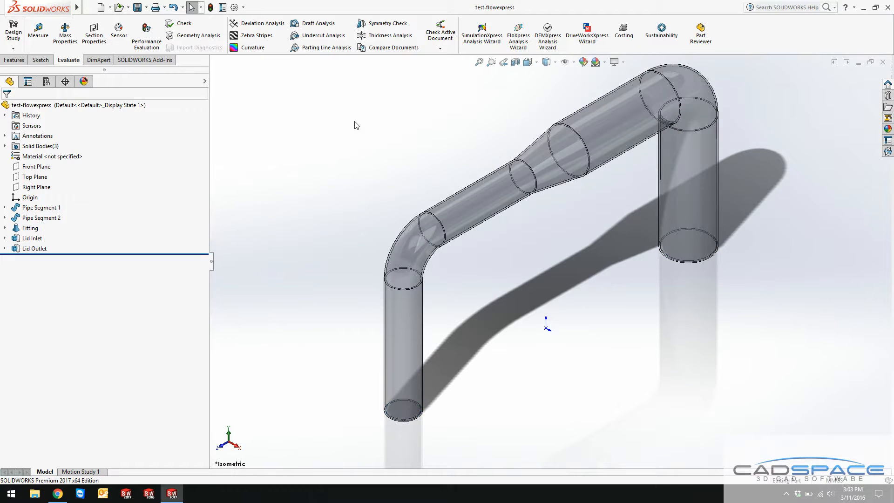
{"action": "left_click", "coordinate": [518, 32]}
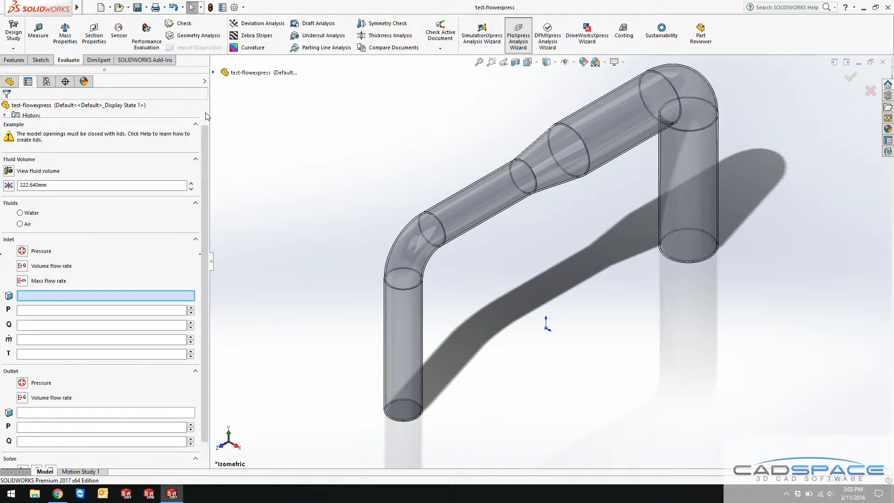
Advance the FloXpress wizard to View Results and play the velocity trajectories.
{"action": "left_click", "coordinate": [204, 108]}
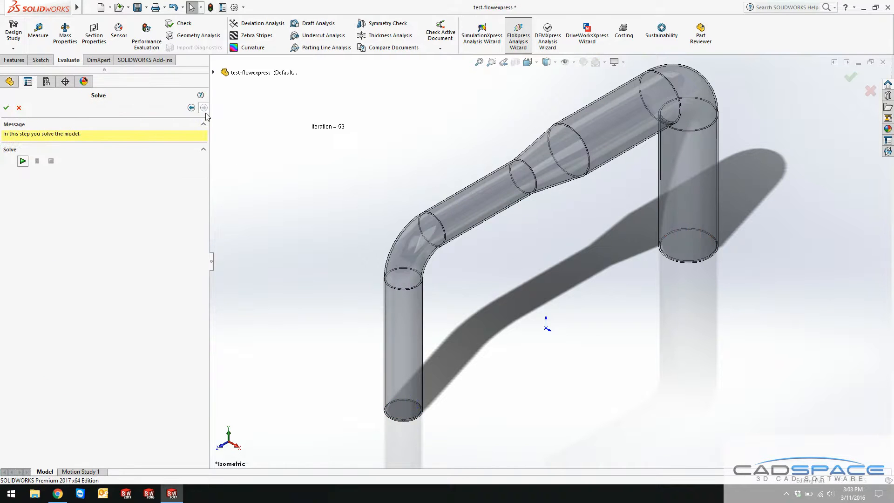
{"action": "left_click", "coordinate": [23, 160]}
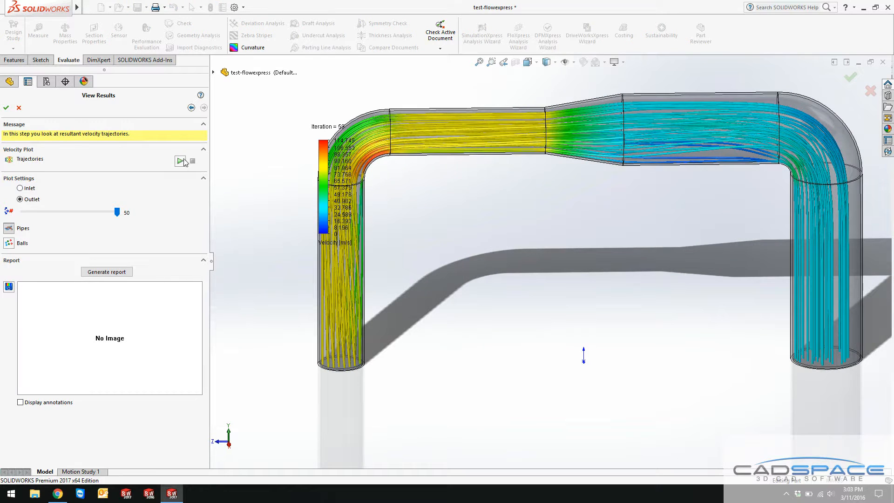
{"action": "left_click", "coordinate": [193, 161]}
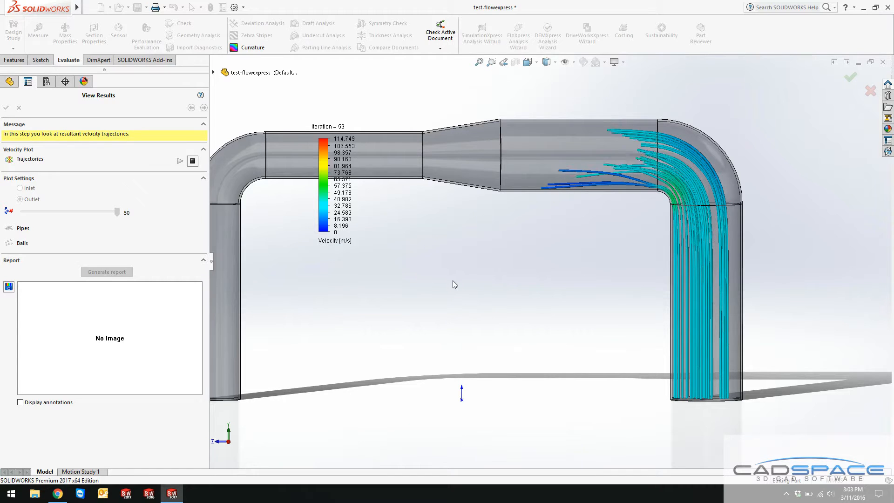
Show the trajectories as Balls and replay, then switch the plot back to Pipes.
{"action": "left_click", "coordinate": [180, 161]}
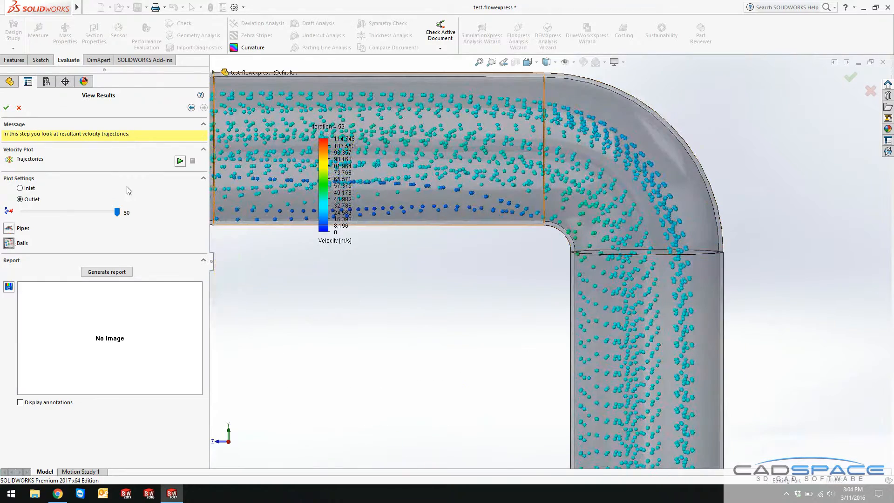
{"action": "left_click", "coordinate": [180, 160]}
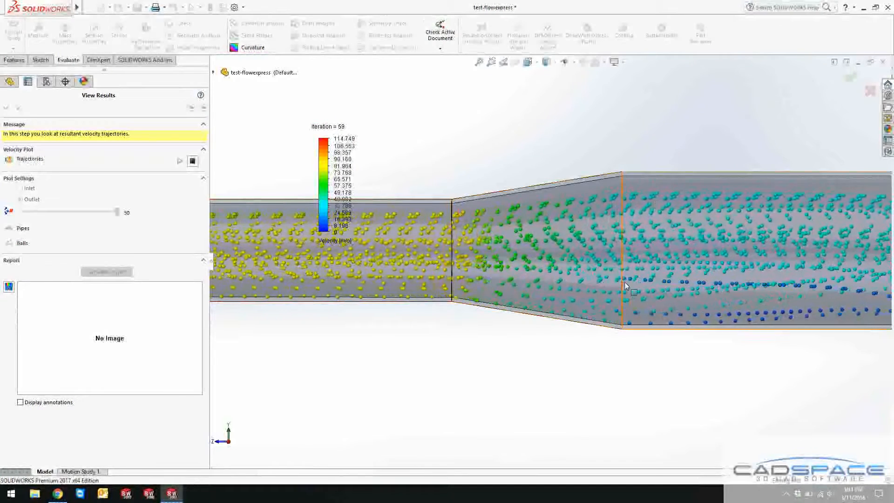
{"action": "left_click", "coordinate": [20, 199]}
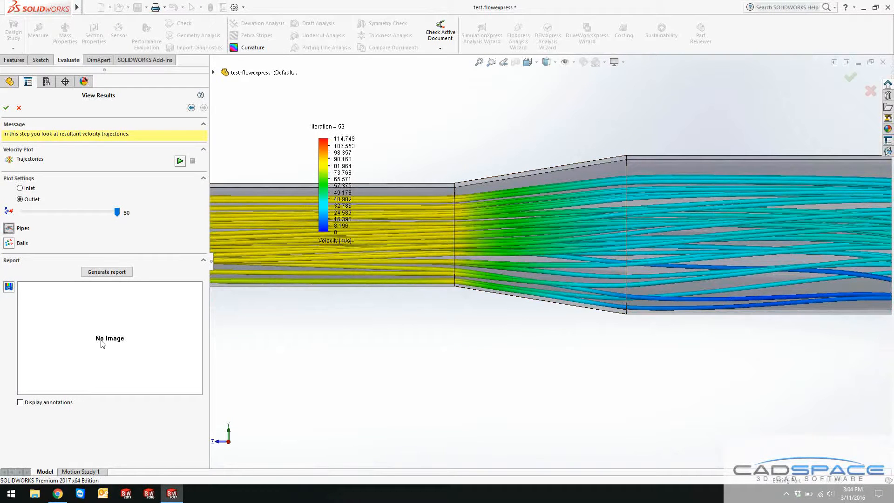
Capture the trajectory view as a report image and generate the FloXpress report.
{"action": "left_click", "coordinate": [9, 287]}
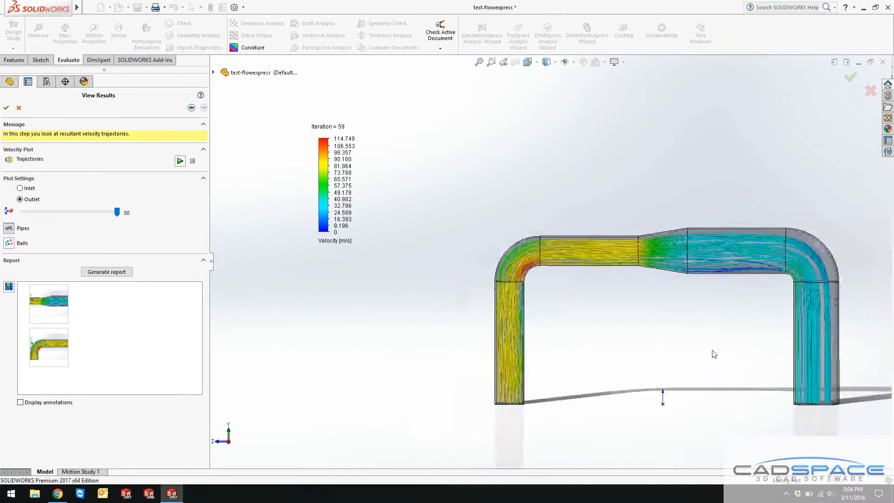
{"action": "scroll", "scroll_direction": "up", "scroll_amount": 3}
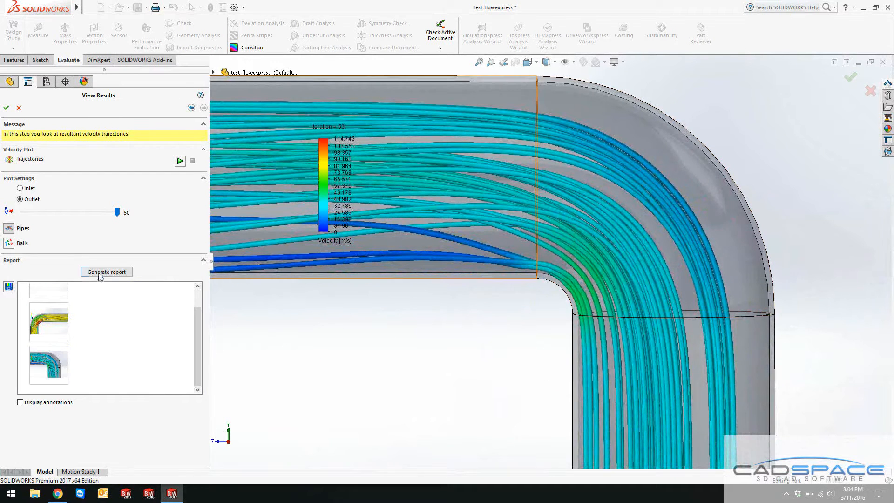
{"action": "mouse_move", "coordinate": [377, 290]}
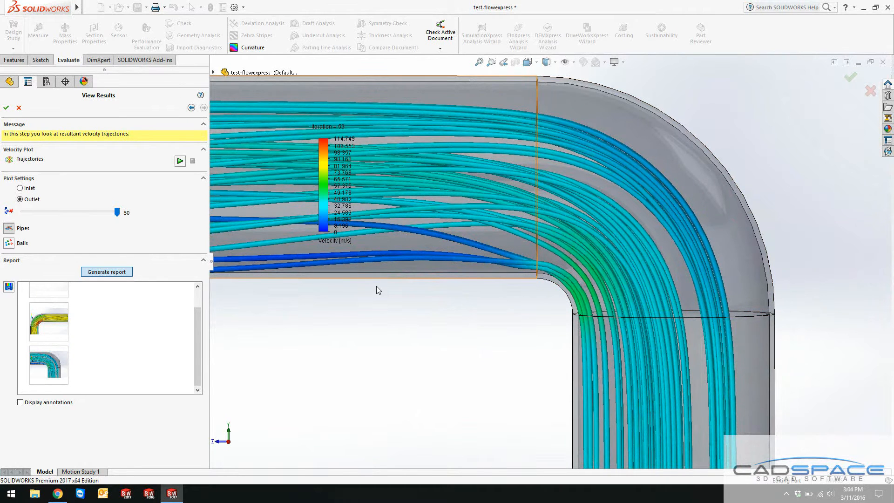
{"action": "left_click", "coordinate": [194, 493]}
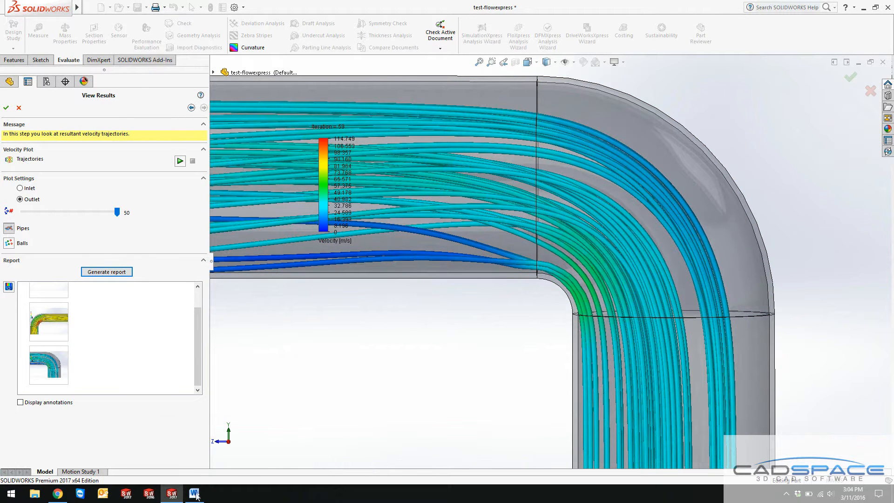
Bring up the Word FloXpress report and scroll through its inlet, outlet and images.
{"action": "left_click", "coordinate": [107, 271]}
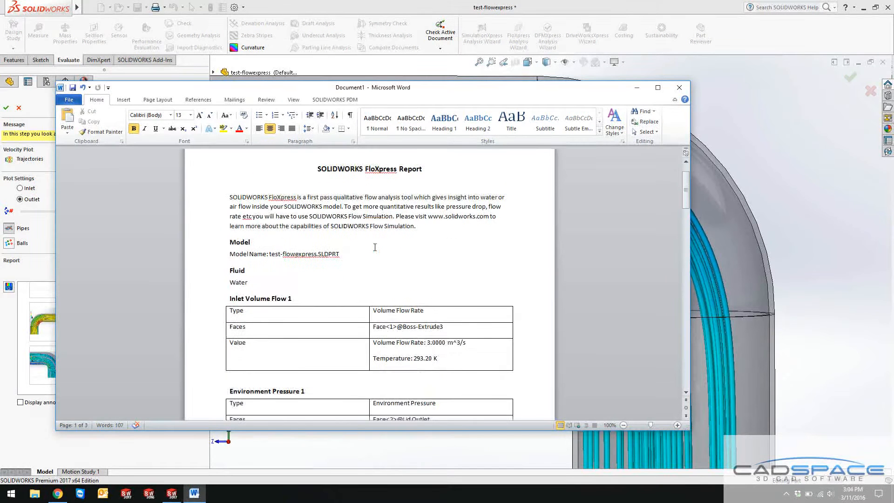
{"action": "scroll", "scroll_direction": "down", "scroll_amount": 3}
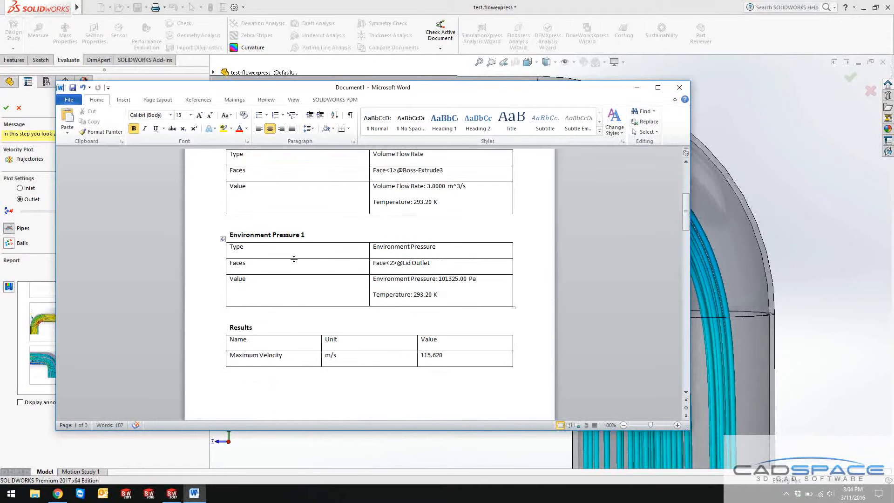
{"action": "scroll", "scroll_direction": "down", "scroll_amount": 3}
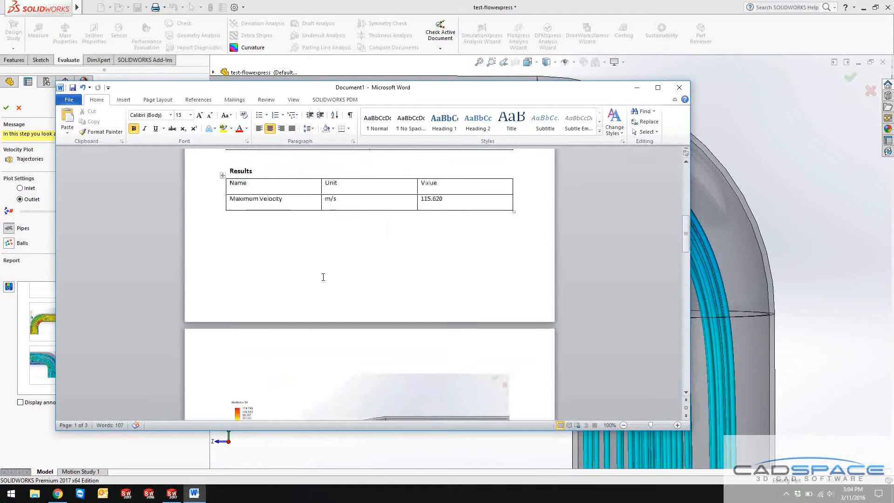
{"action": "scroll", "scroll_direction": "down", "scroll_amount": 3}
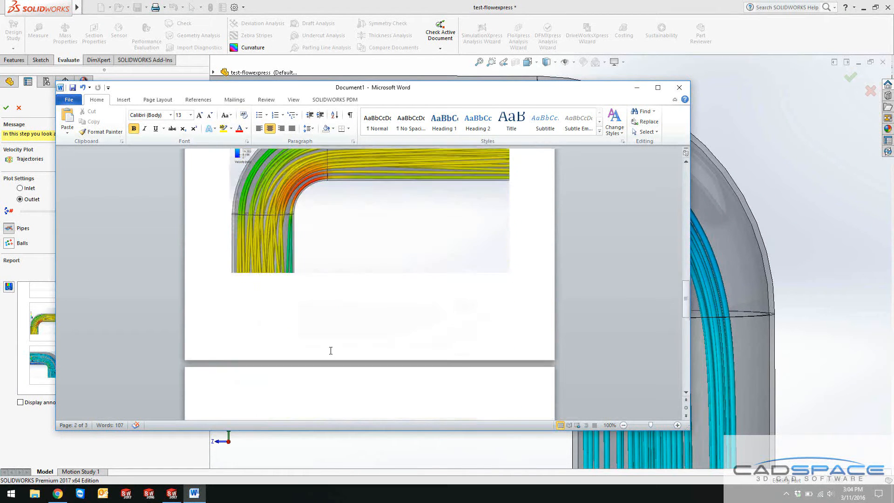
{"action": "scroll", "scroll_direction": "down", "scroll_amount": 3}
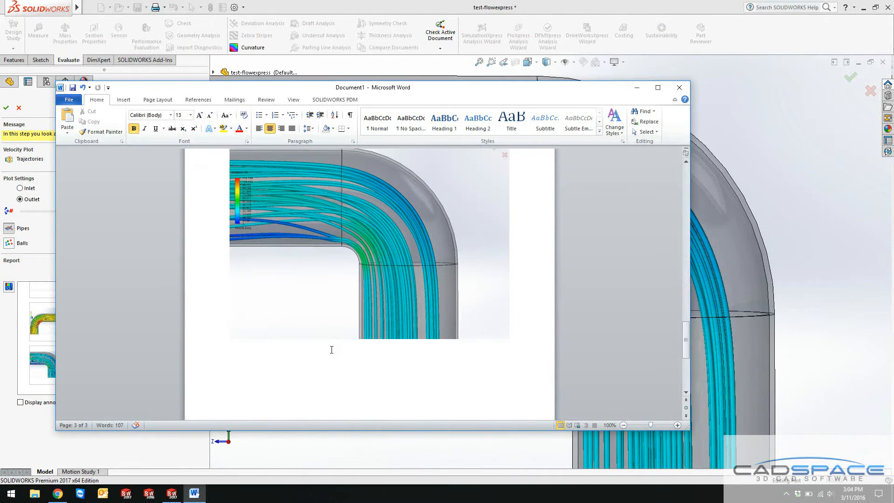
{"action": "mouse_move", "coordinate": [354, 330]}
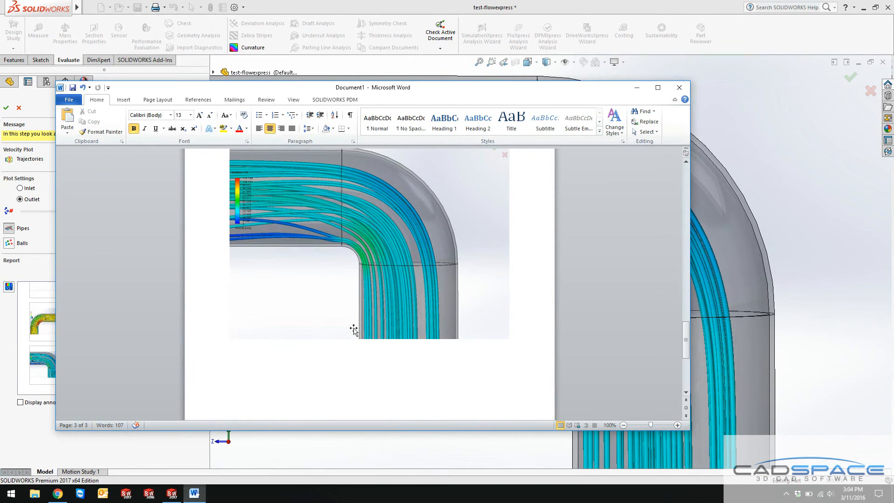